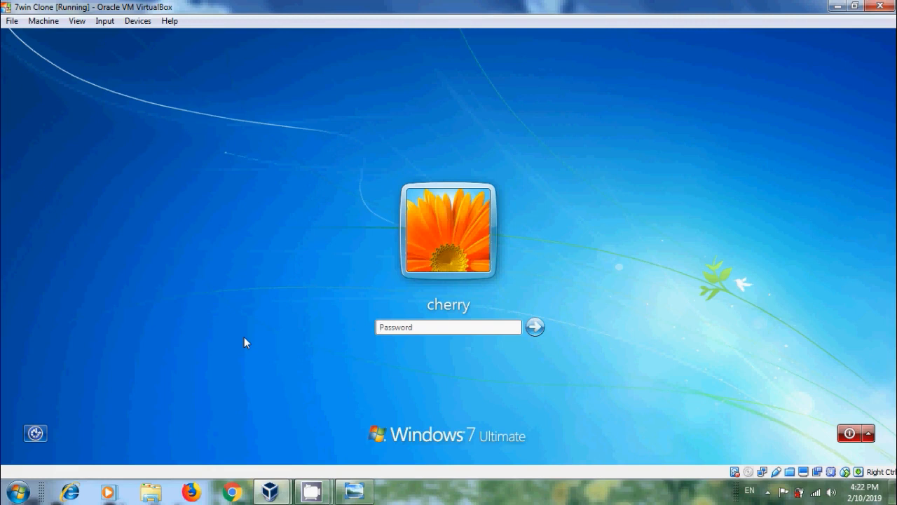
Step: Sign in to the cherry account with its current password at the logon screen
type("••••")
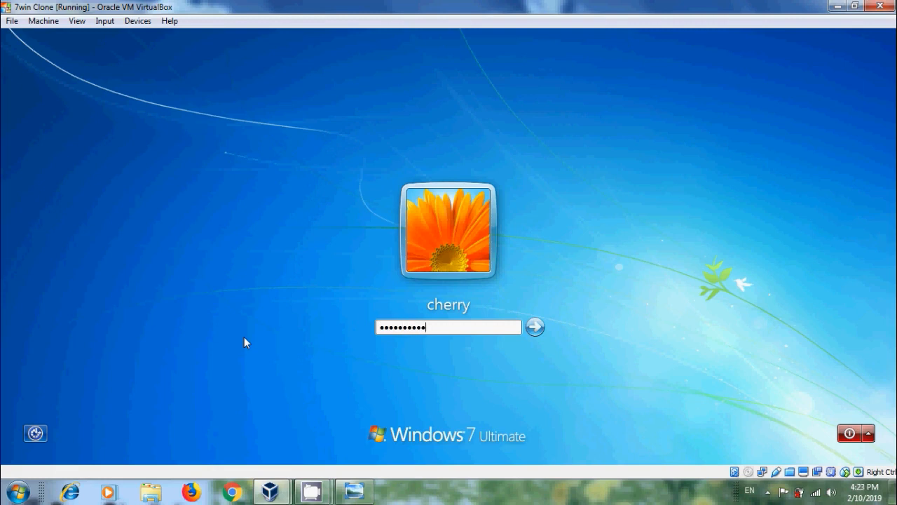
left_click(535, 327)
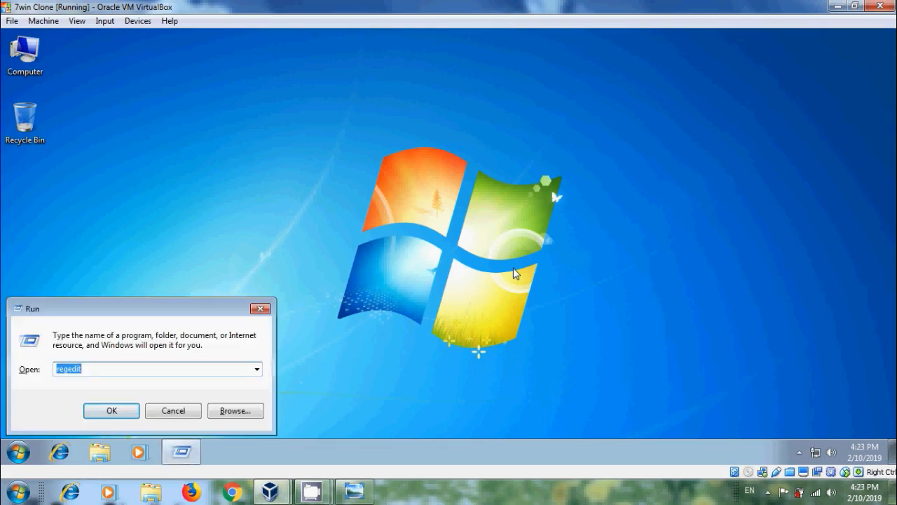
Step: Launch a Command Prompt from the Run dialog with 'cmd'
type("cmd")
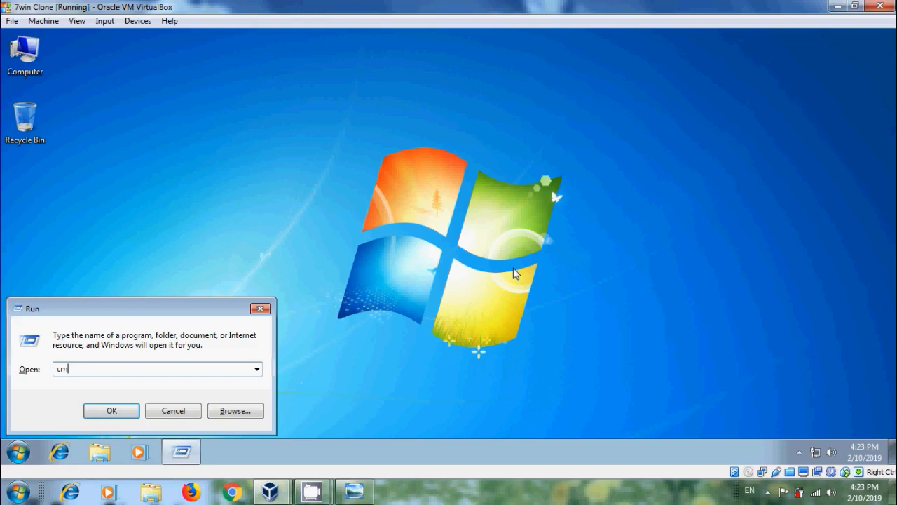
type("d")
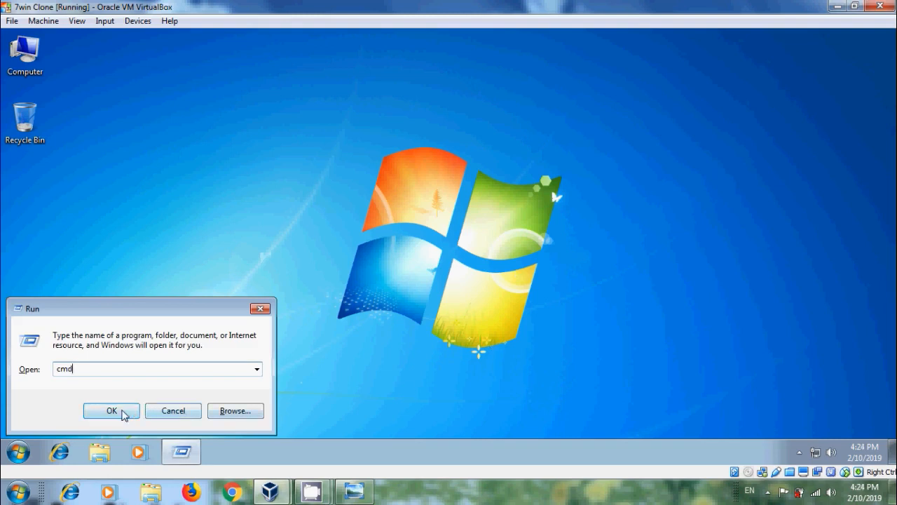
left_click(112, 410)
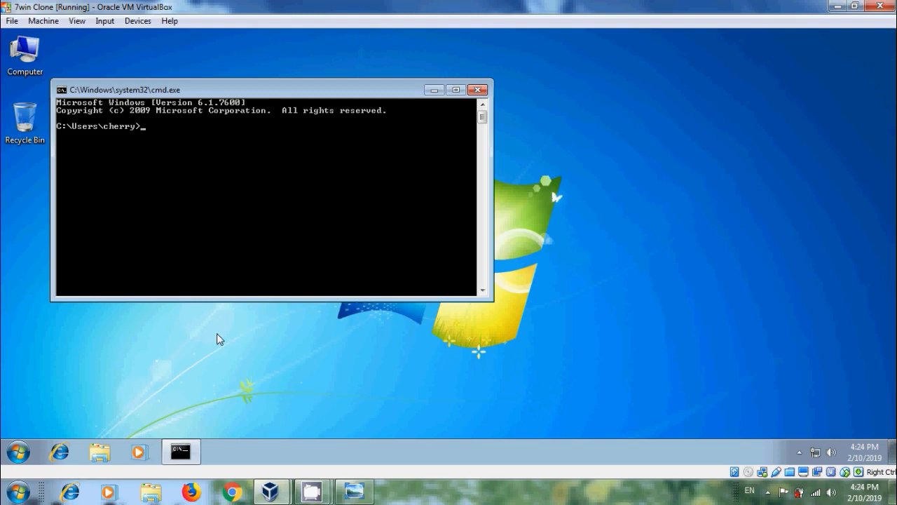
Step: Run 'lusrmgr' to start the Local Users and Groups console
type("lu")
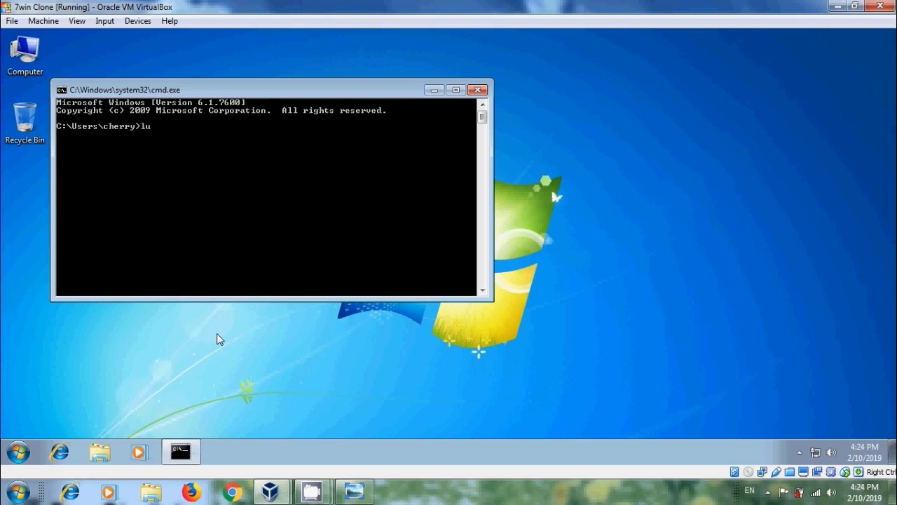
type("srmgr")
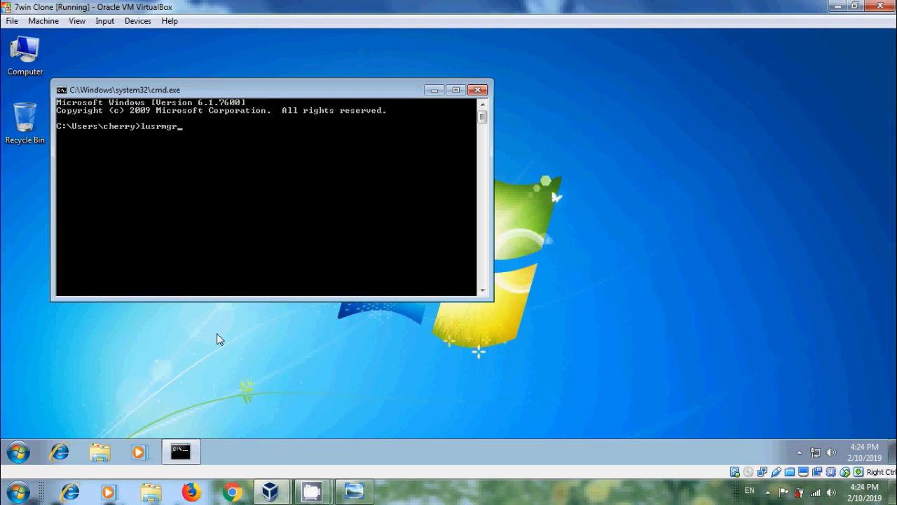
key("Return")
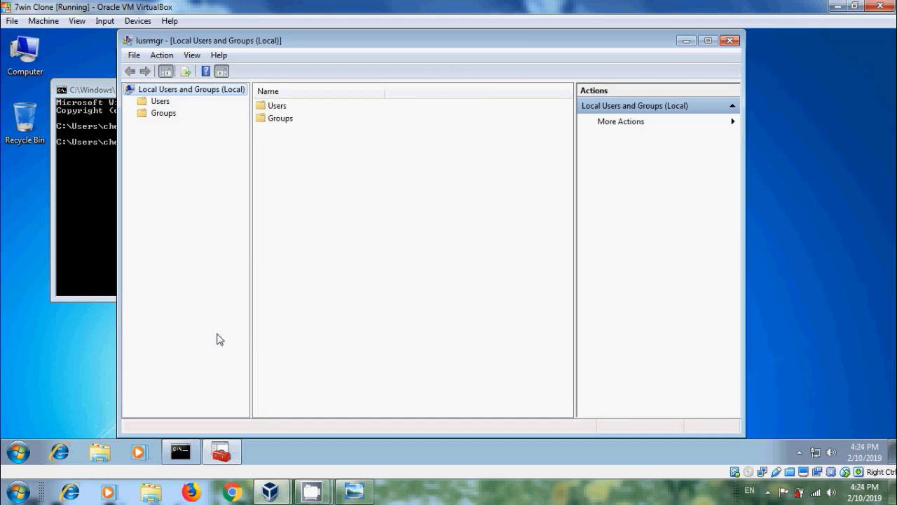
Step: Show the Users list of local accounts, briefly toggling the Start menu
left_click(160, 101)
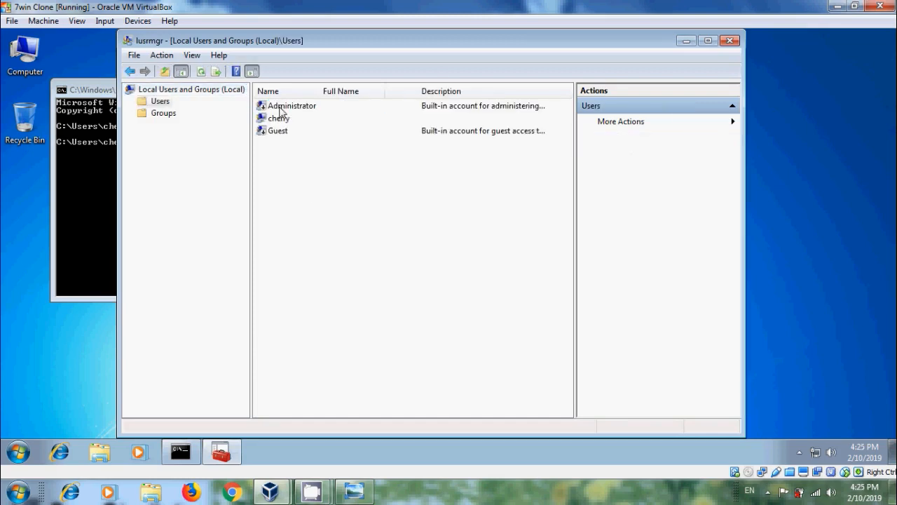
mouse_move(340, 237)
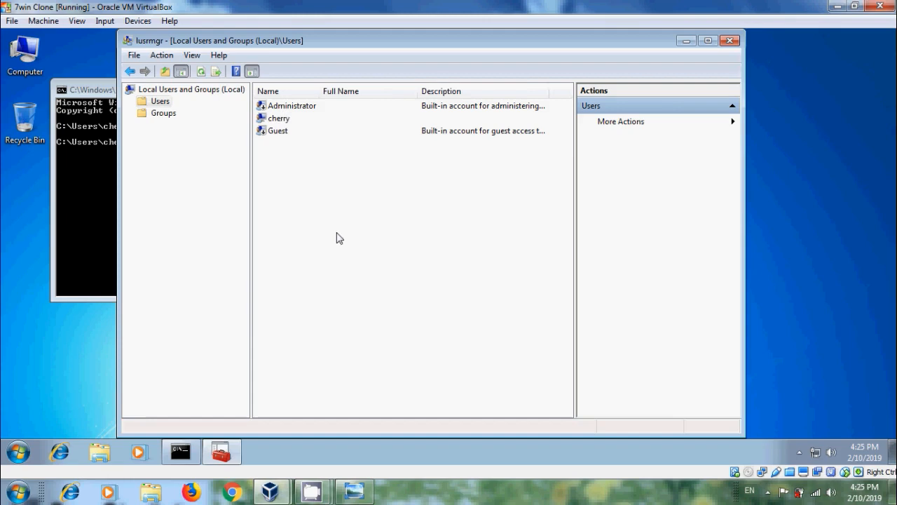
left_click(17, 452)
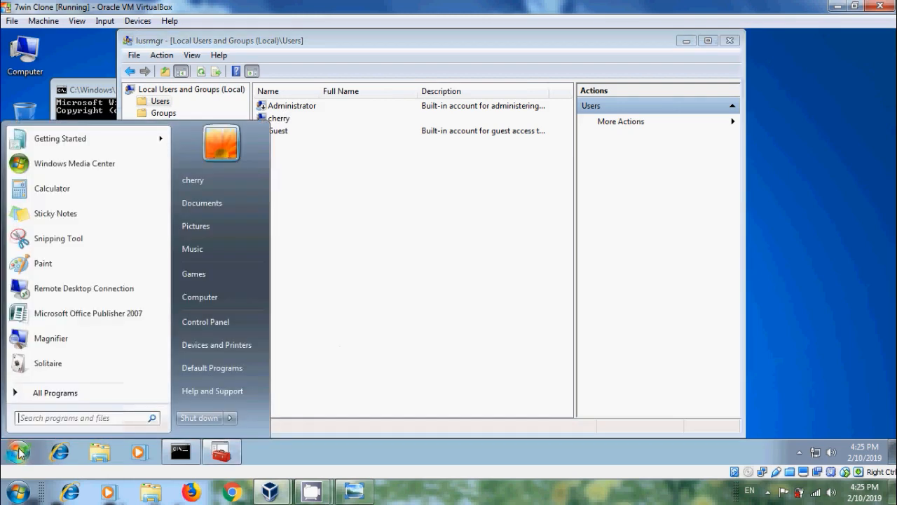
left_click(304, 184)
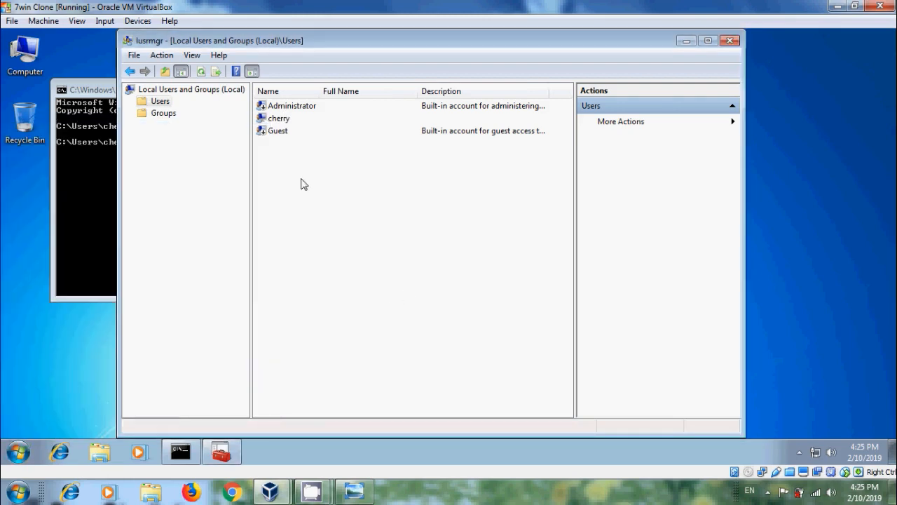
Step: Choose Set Password from the cherry account's context menu
right_click(277, 118)
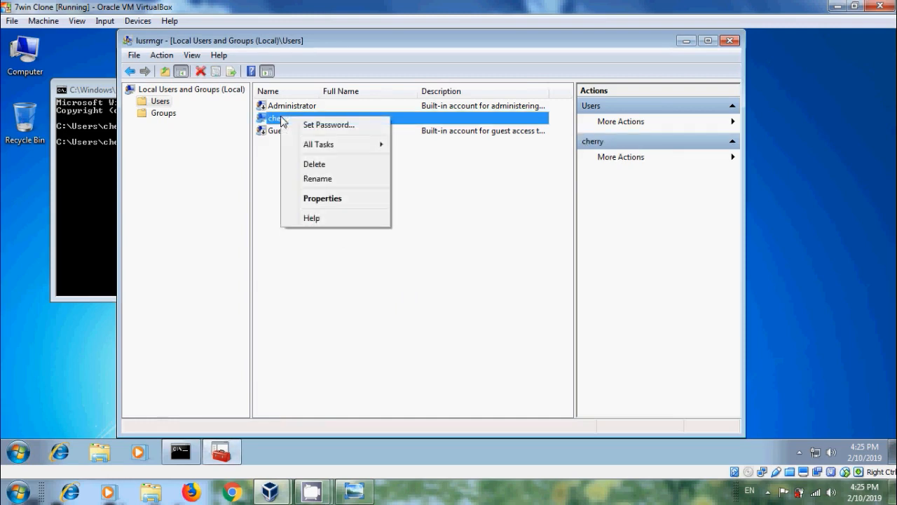
left_click(328, 125)
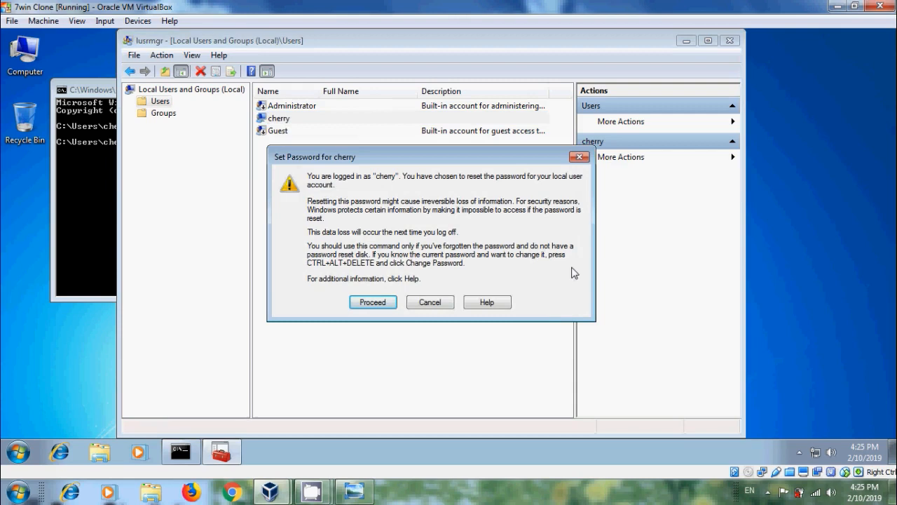
mouse_move(394, 222)
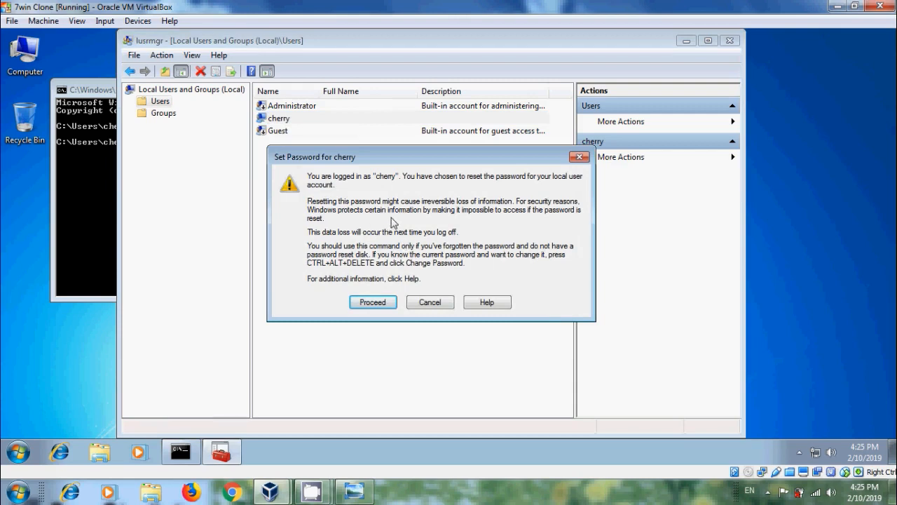
mouse_move(504, 213)
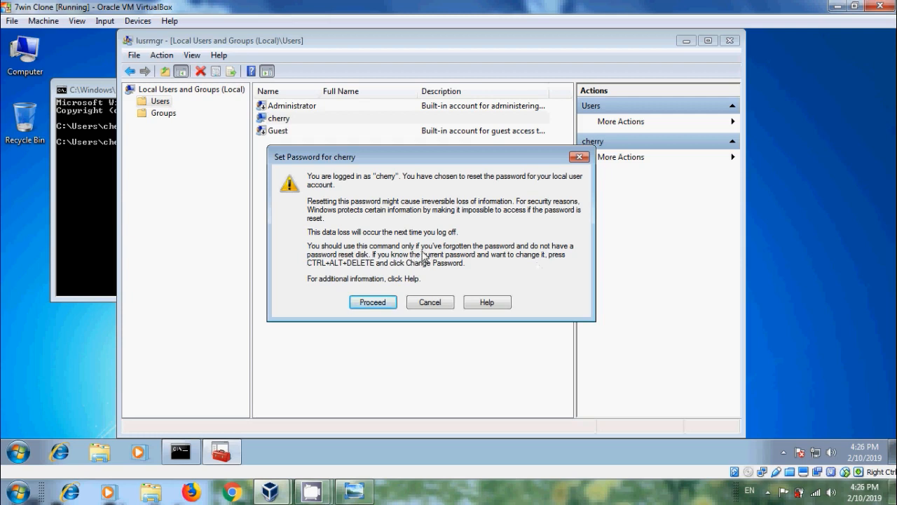
mouse_move(530, 260)
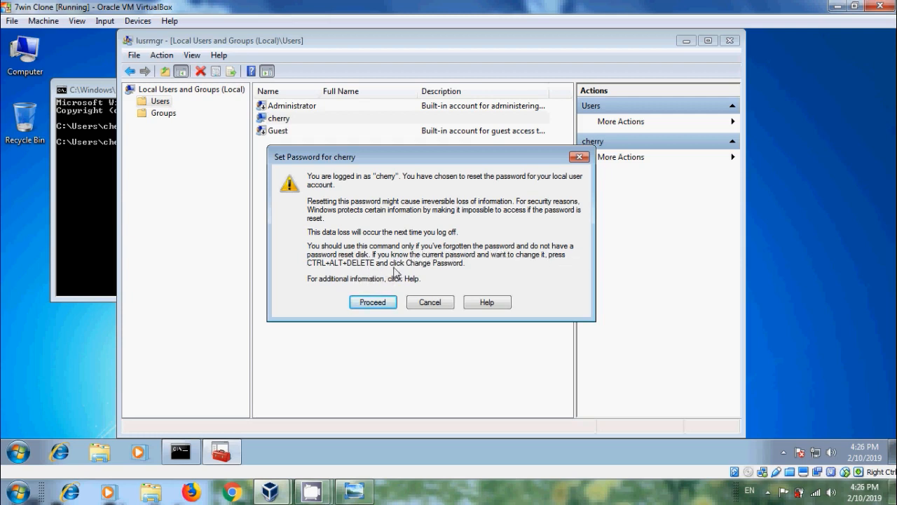
mouse_move(528, 267)
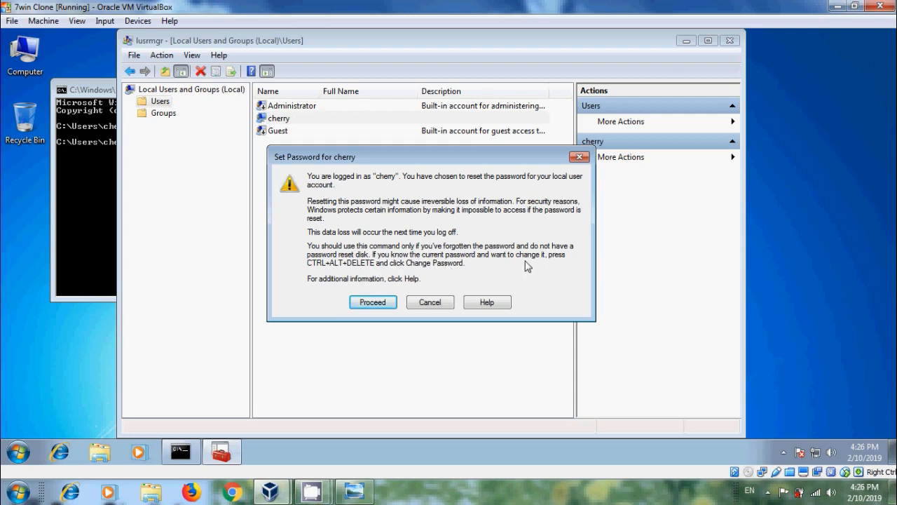
mouse_move(376, 286)
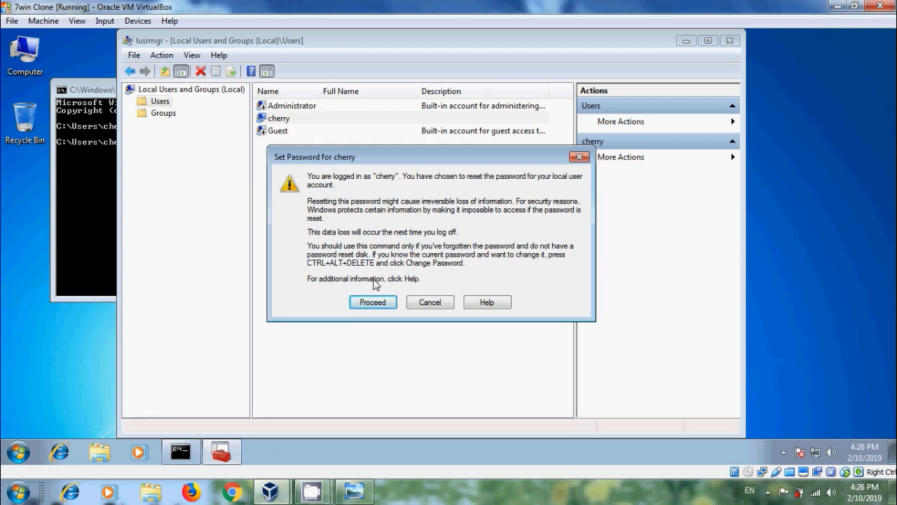
mouse_move(442, 273)
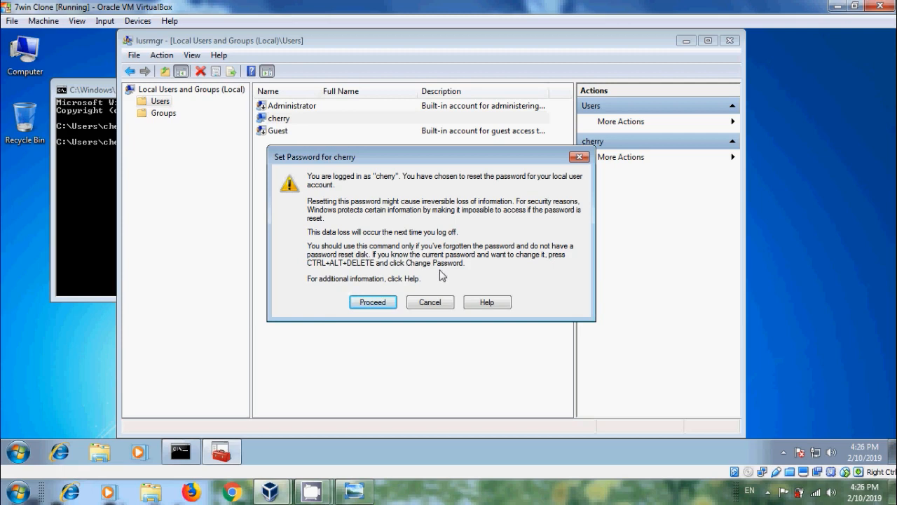
Step: Proceed past the data-loss warning for resetting cherry's password
left_click(373, 301)
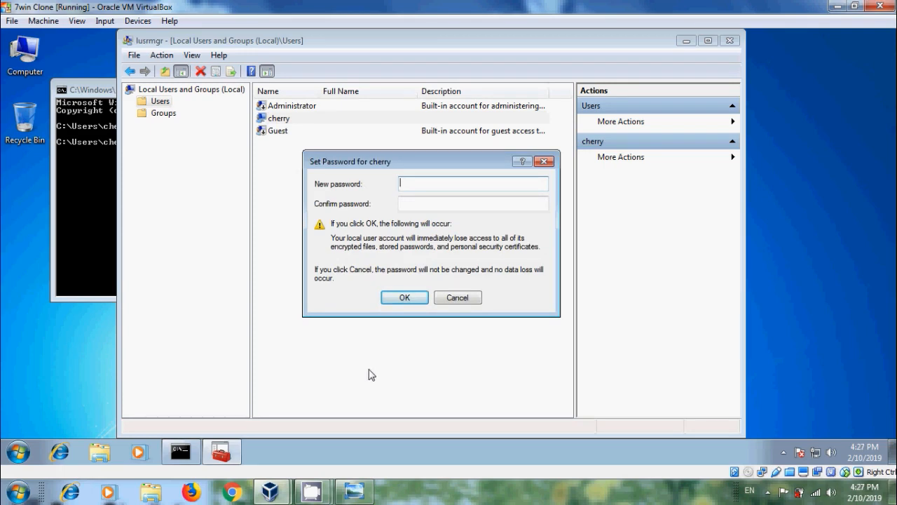
Step: Set an empty password for cherry and acknowledge the 'password has been set' message
left_click(404, 297)
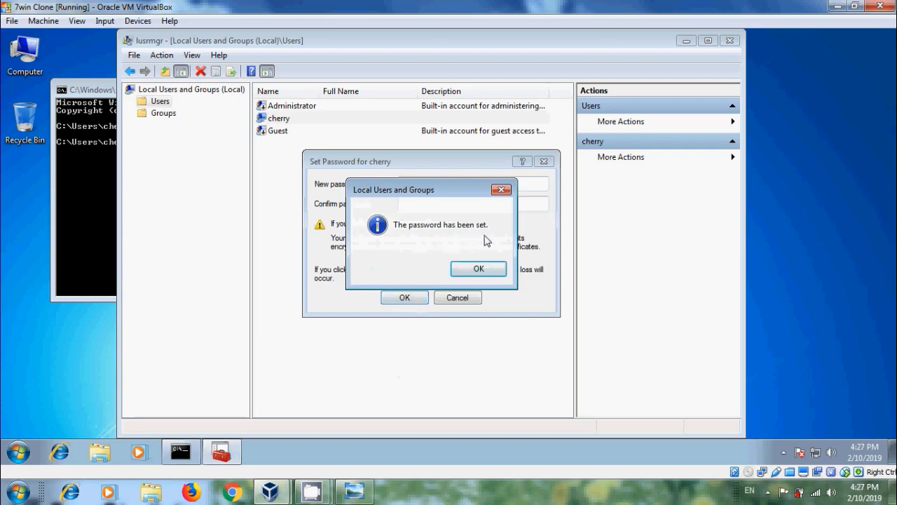
left_click(478, 269)
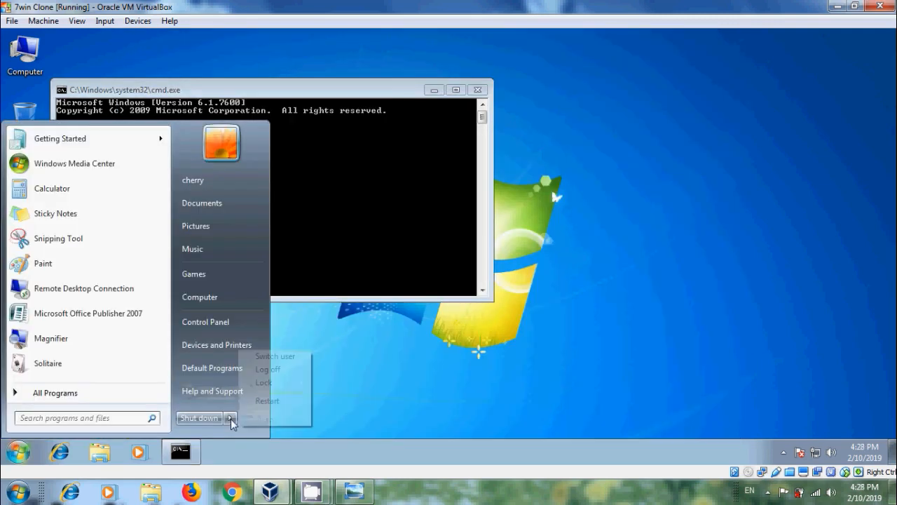
Step: Log off cherry's session from the Start menu's Shut down submenu
left_click(267, 369)
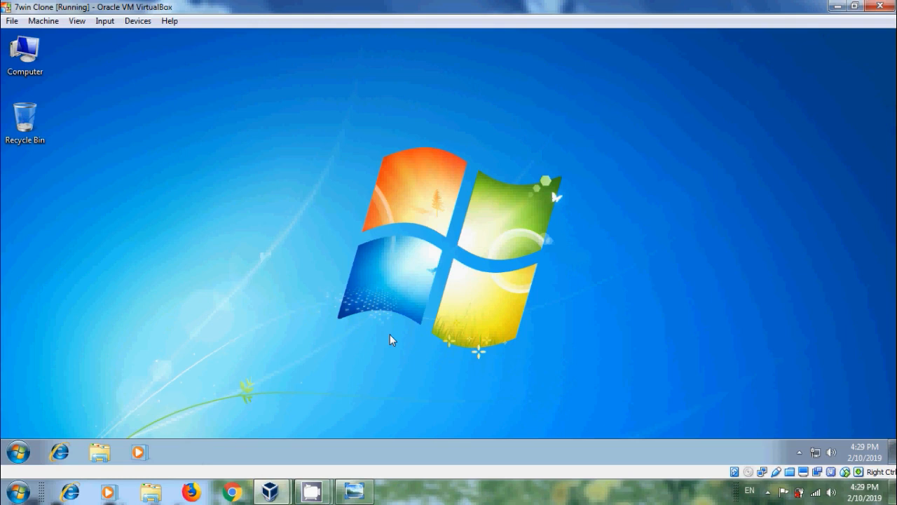
mouse_move(213, 332)
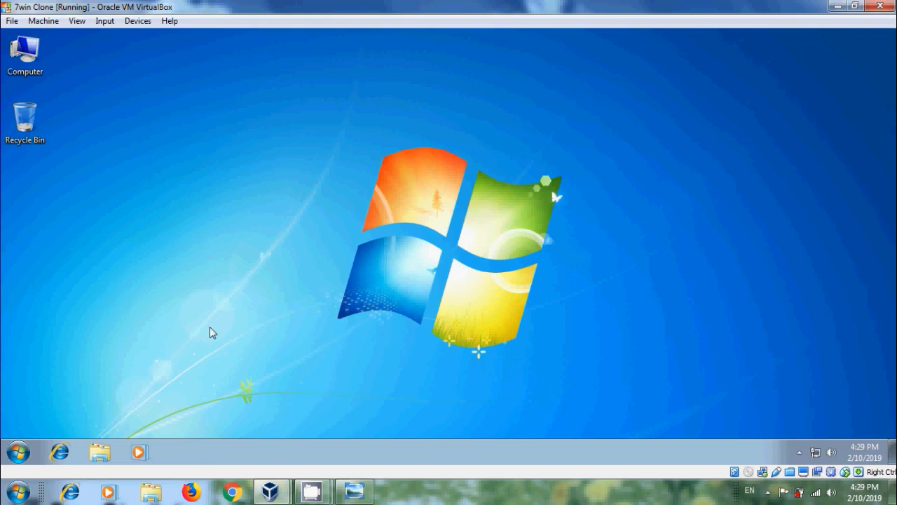
mouse_move(202, 329)
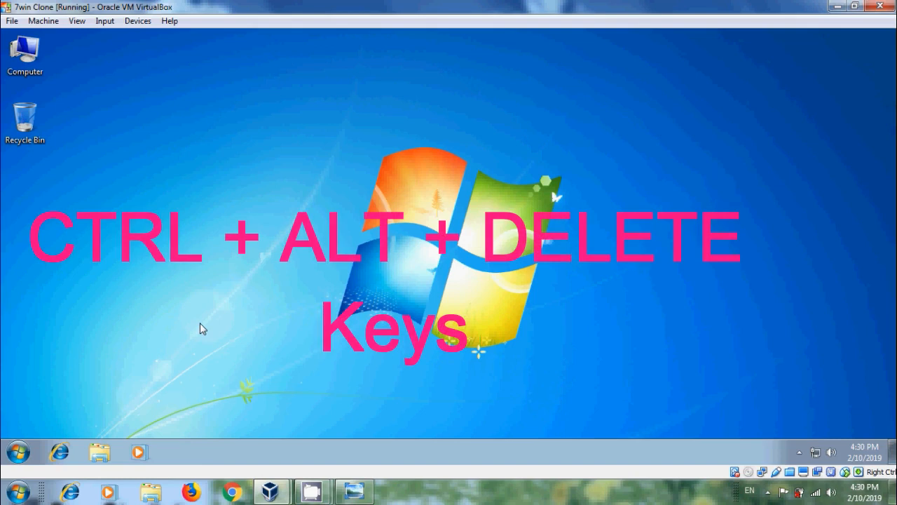
Step: Reach cherry's change-password form from the Ctrl+Alt+Delete security screen
key("ctrl+alt+delete")
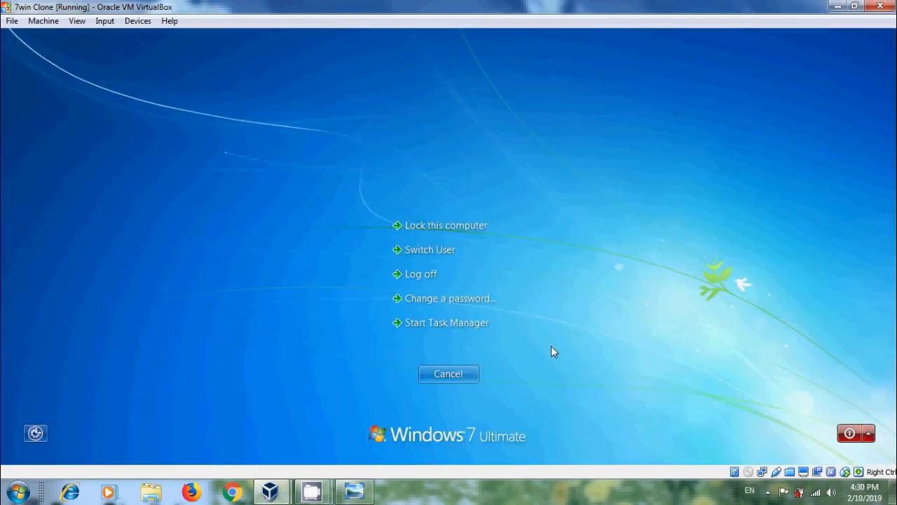
mouse_move(498, 326)
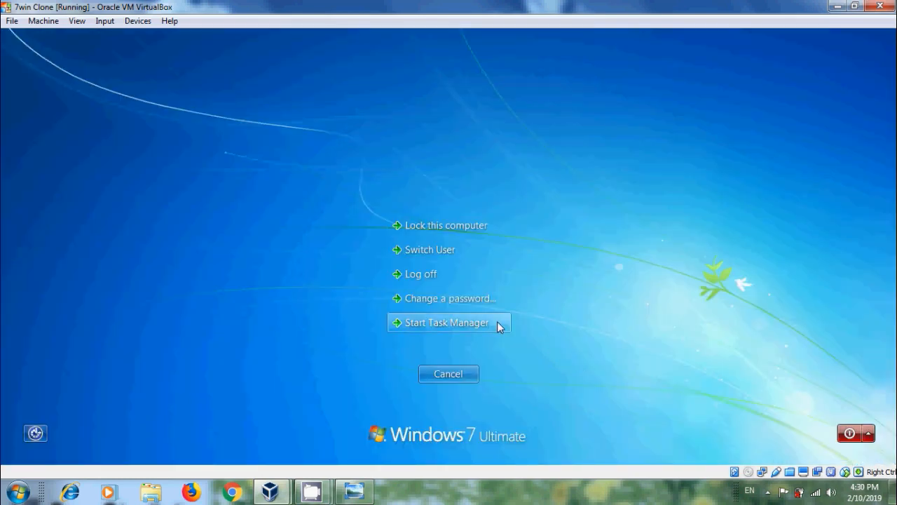
left_click(450, 298)
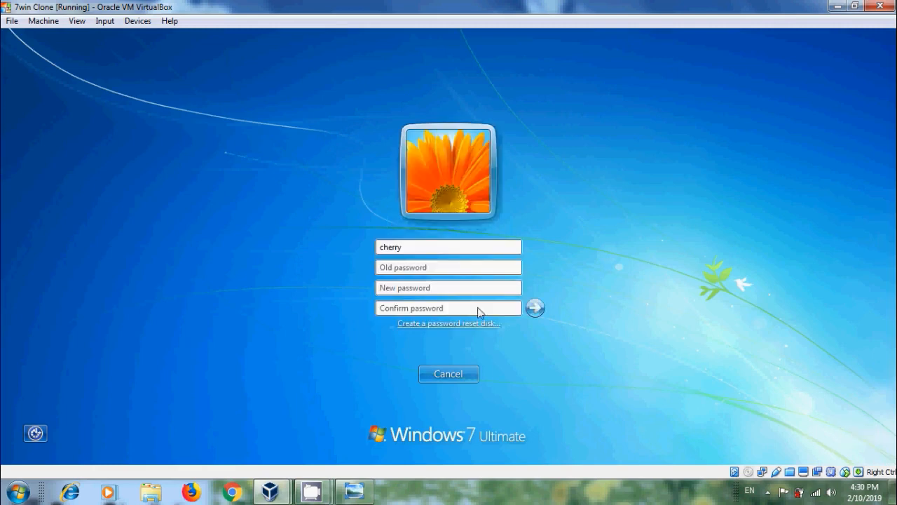
left_click(432, 266)
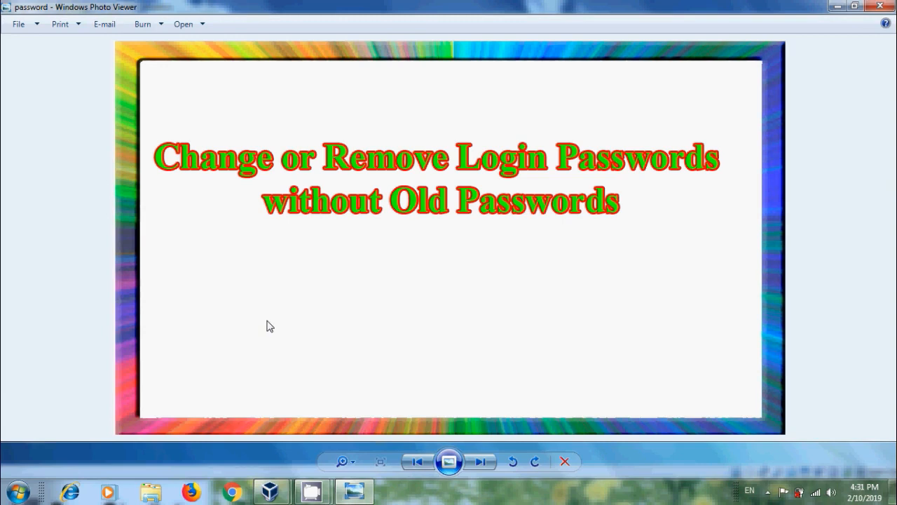
mouse_move(600, 314)
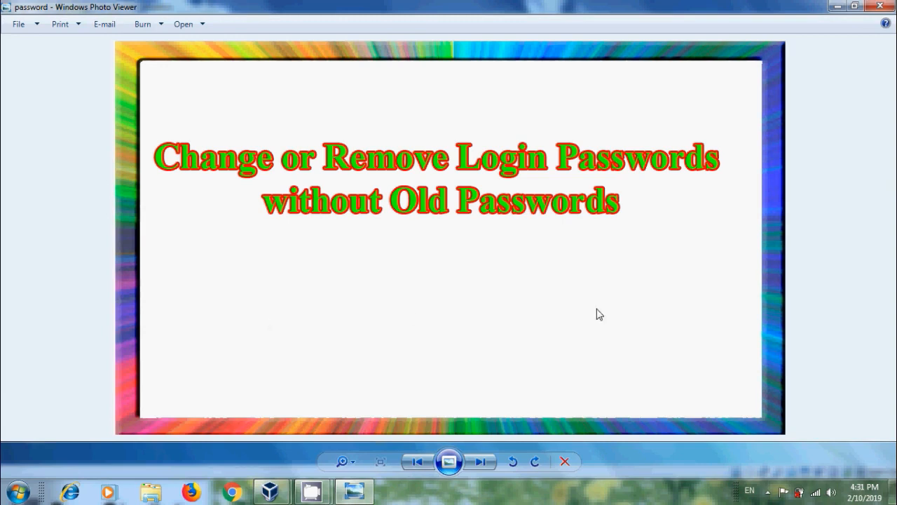
mouse_move(803, 199)
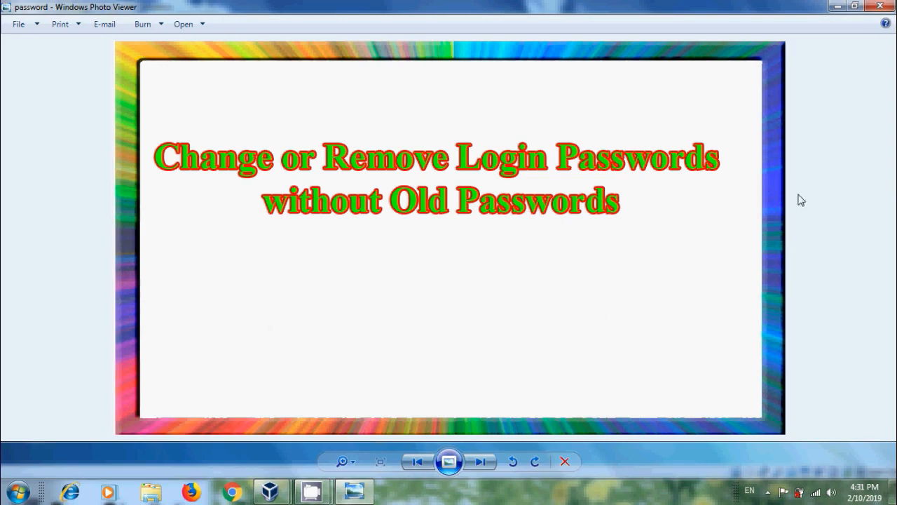
mouse_move(844, 36)
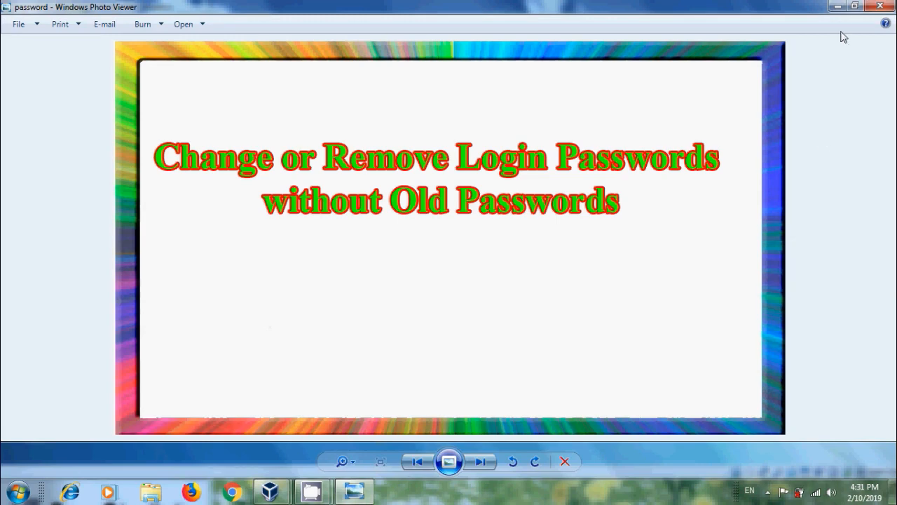